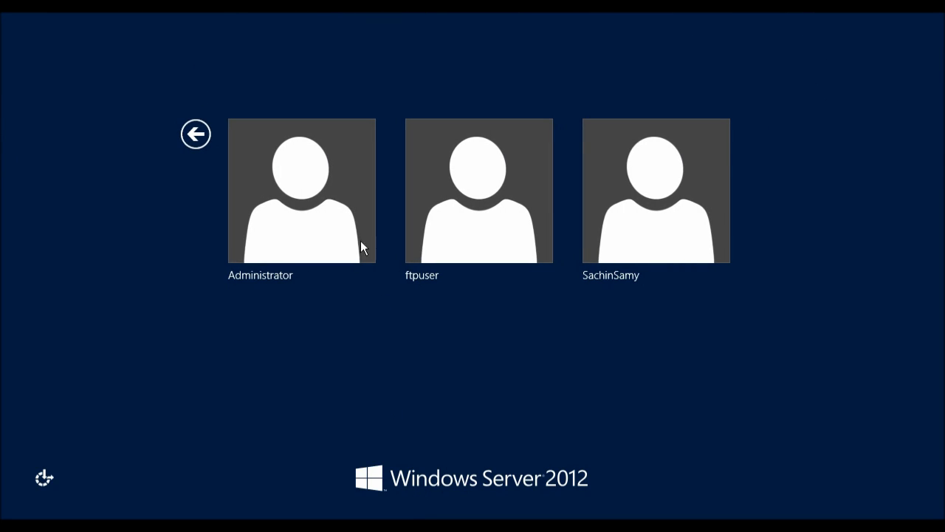
# - Sign in as Administrator and launch IIS Manager from Server Manager's Tools menu
pyautogui.click(301, 190)
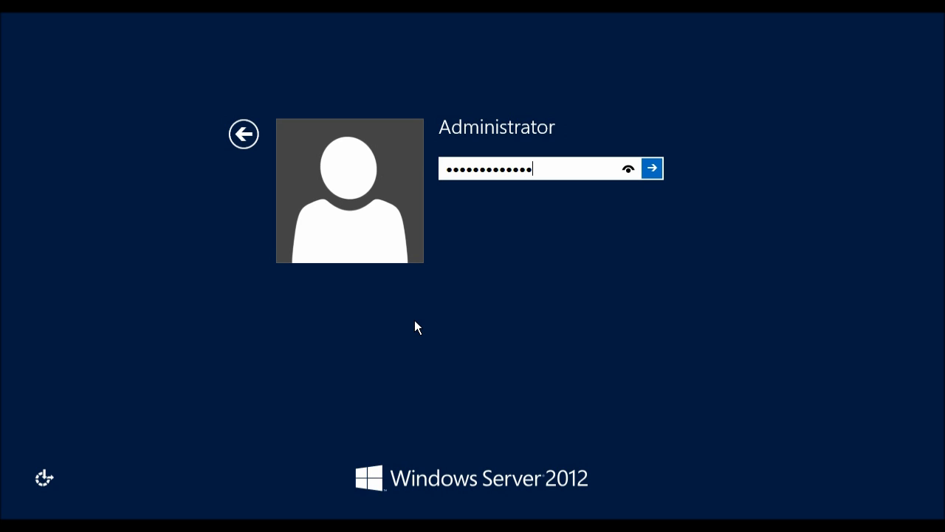
pyautogui.click(652, 168)
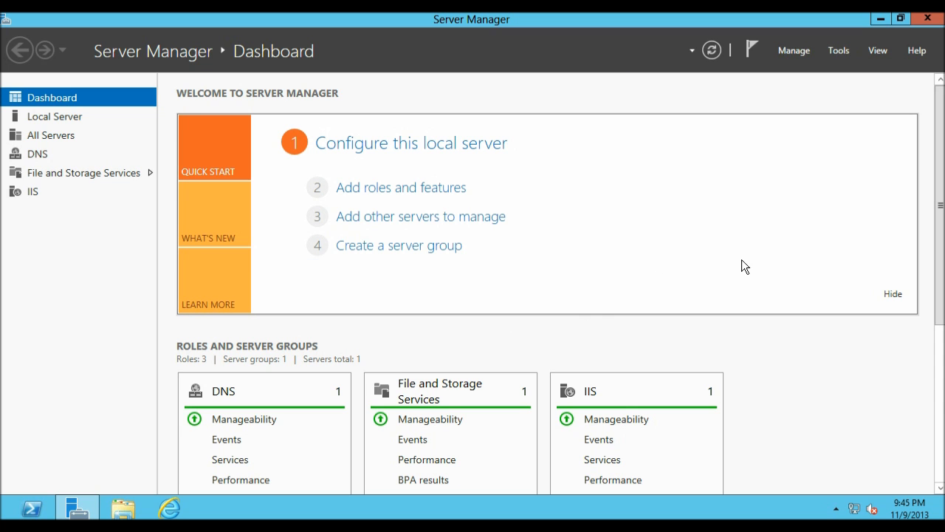
pyautogui.moveTo(838, 50)
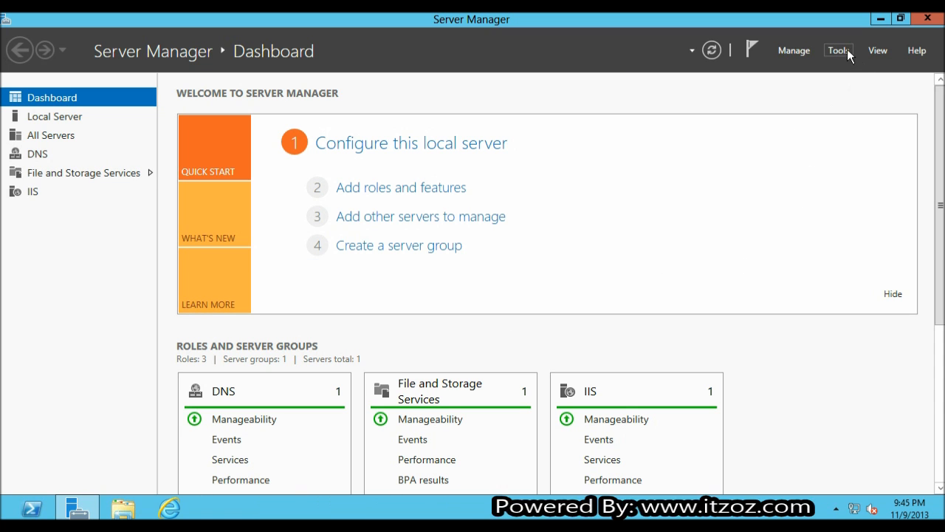
pyautogui.click(838, 50)
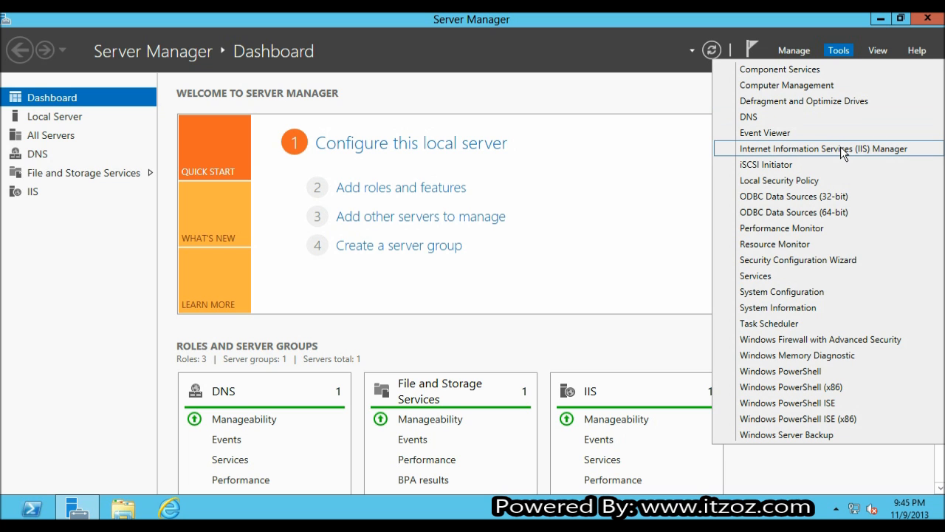
pyautogui.click(822, 149)
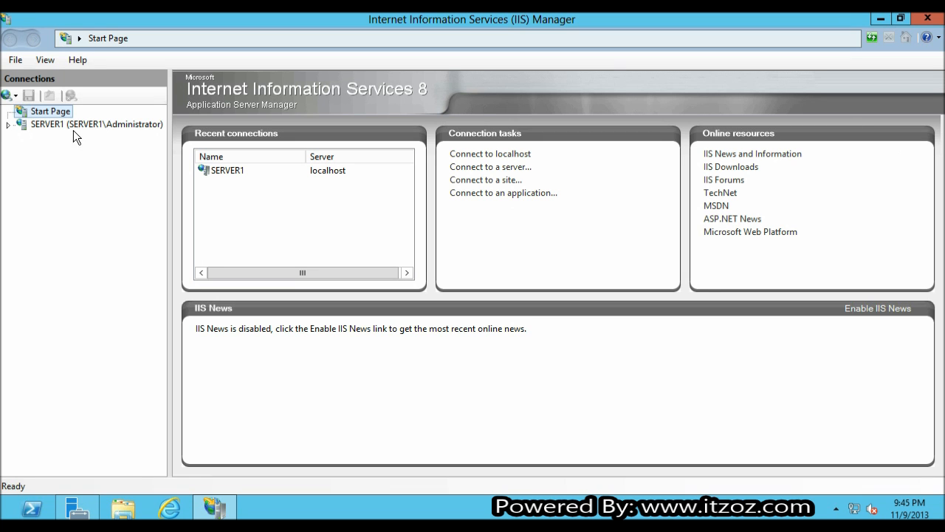
# - Review SERVER1's home features, including the Management section, then close IIS Manager
pyautogui.click(96, 124)
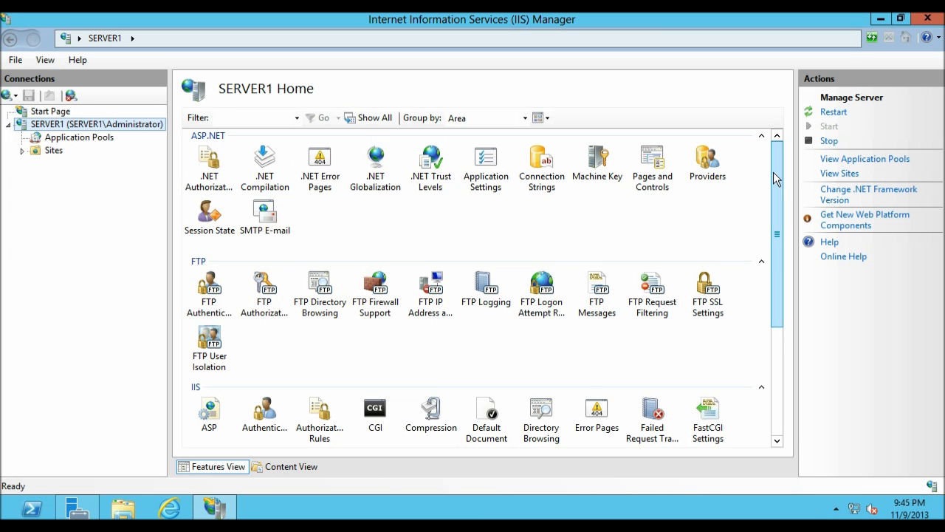
pyautogui.scroll(-3)
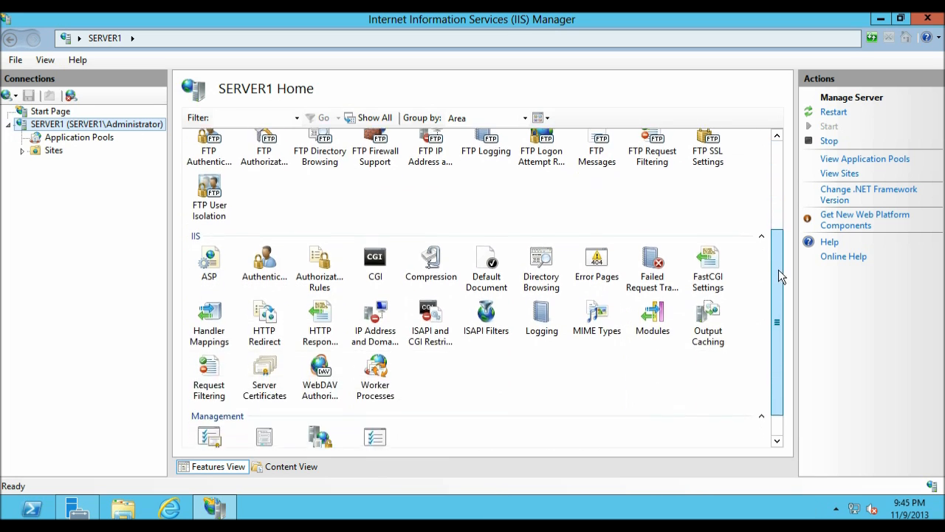
pyautogui.scroll(-3)
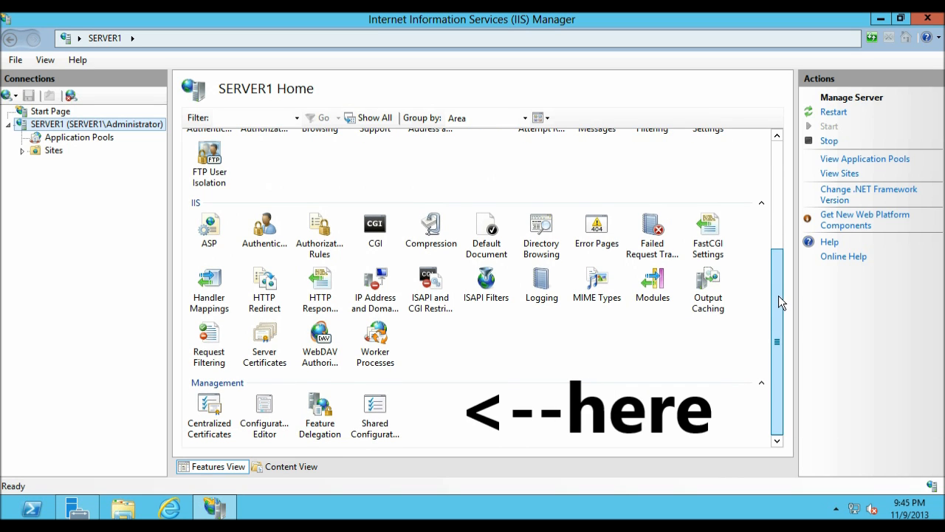
pyautogui.scroll(3)
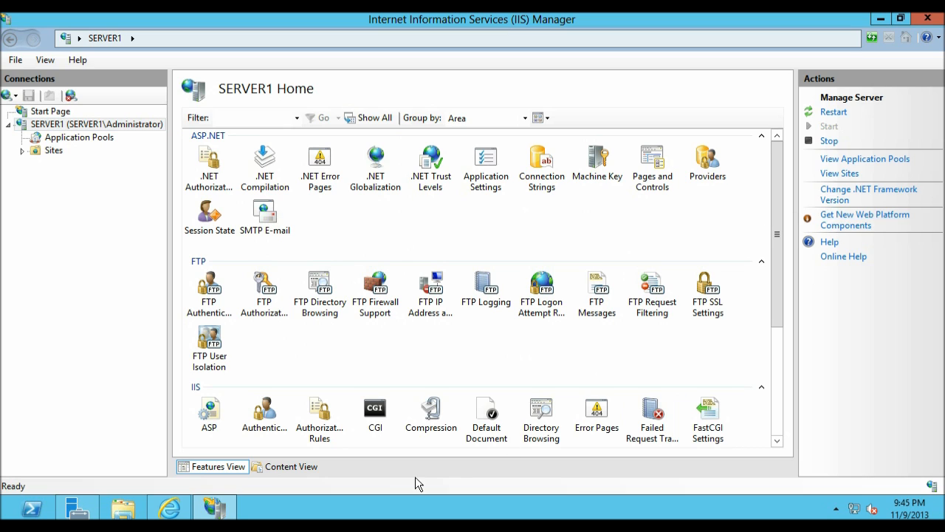
pyautogui.click(865, 220)
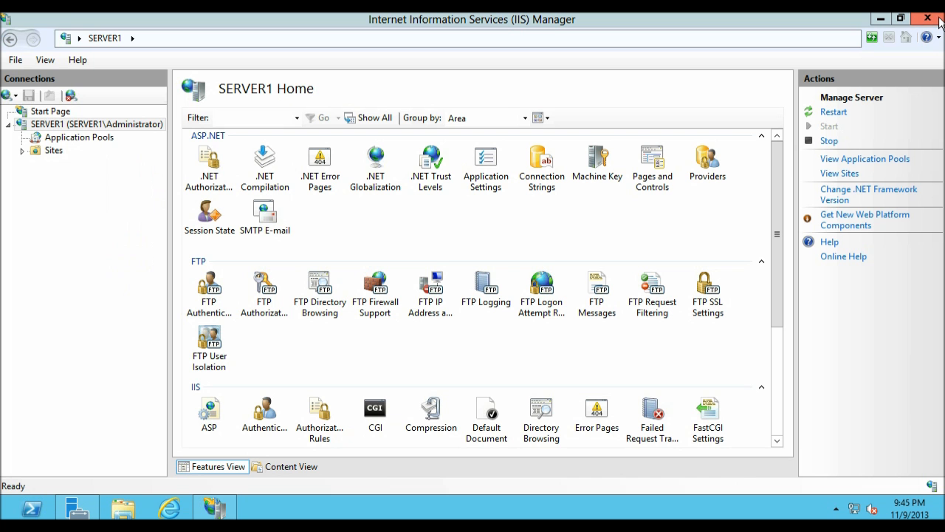
pyautogui.click(927, 18)
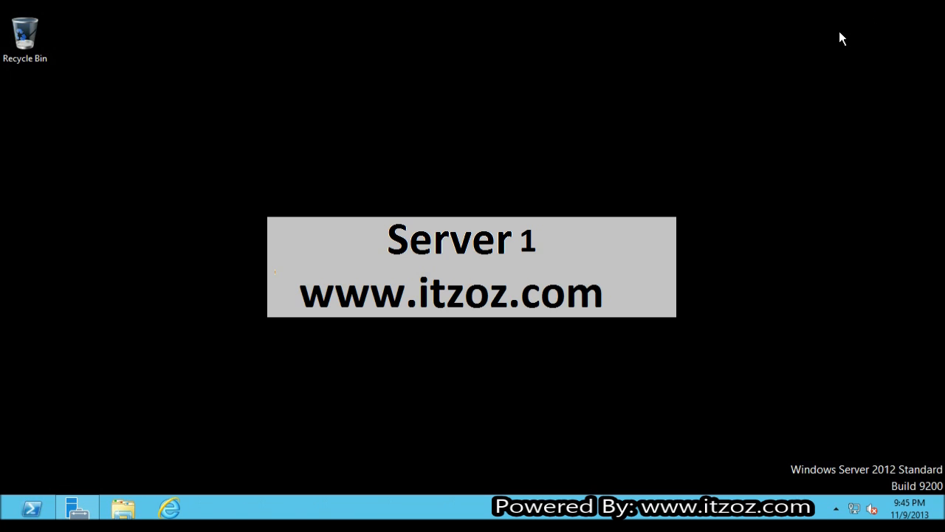
# - Search Google for 'web pi' in Internet Explorer and open Microsoft's Web Platform Installer 4.6 page
pyautogui.click(169, 508)
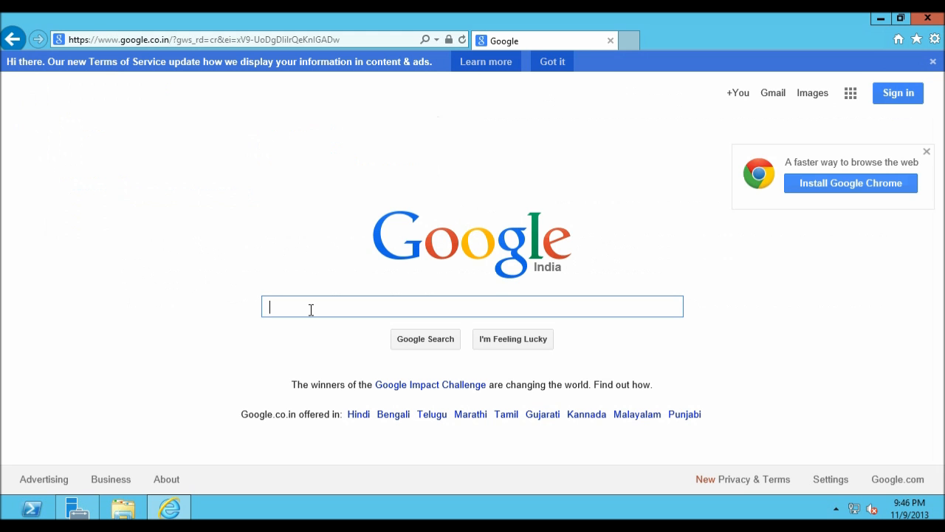
pyautogui.write('web pi')
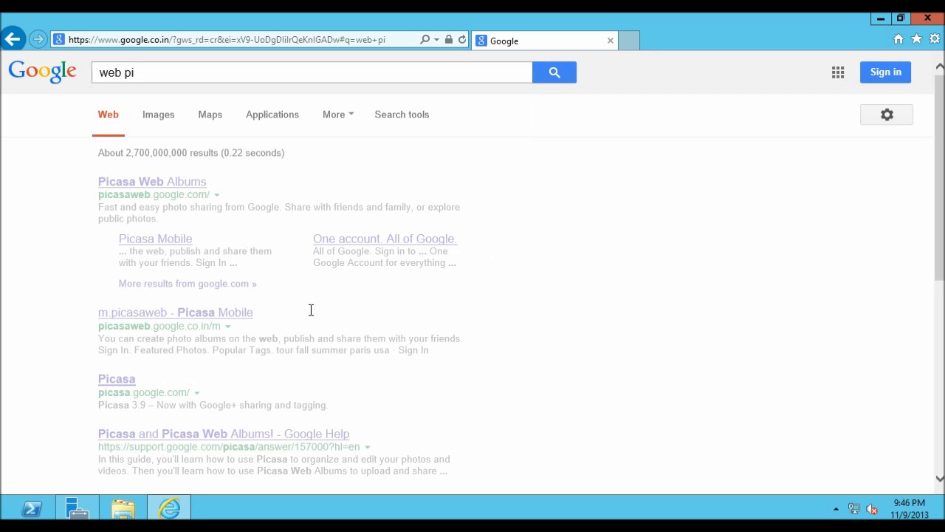
pyautogui.click(554, 72)
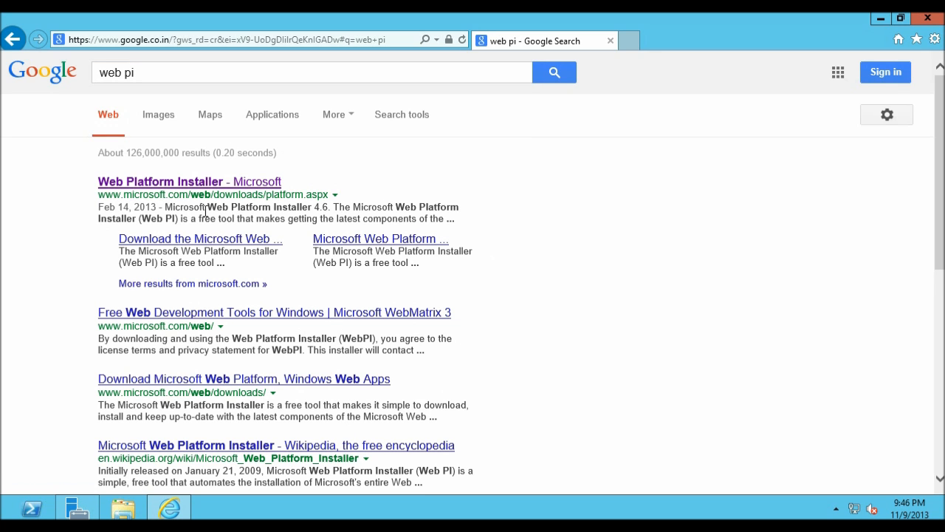
pyautogui.moveTo(210, 190)
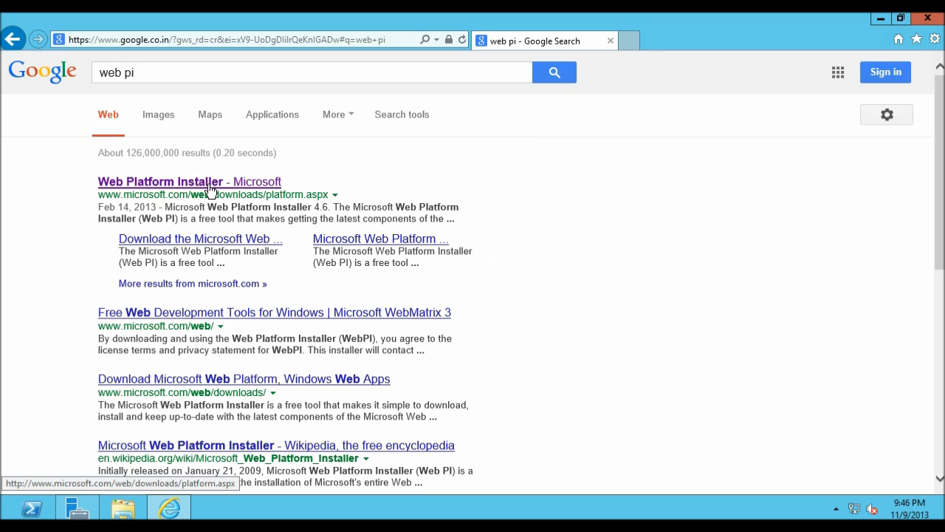
pyautogui.click(189, 182)
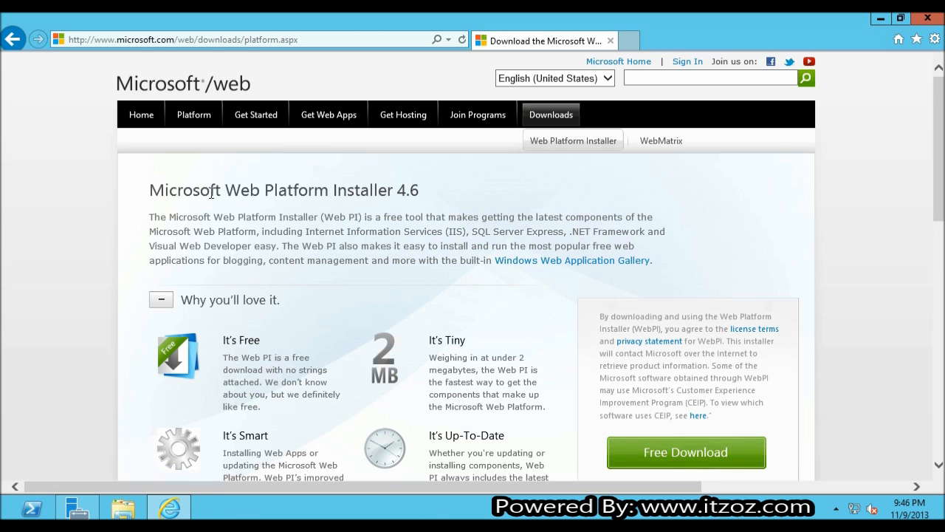
# - Download wpilauncher.exe via Free Download and choose Run in the notification bar
pyautogui.scroll(-3)
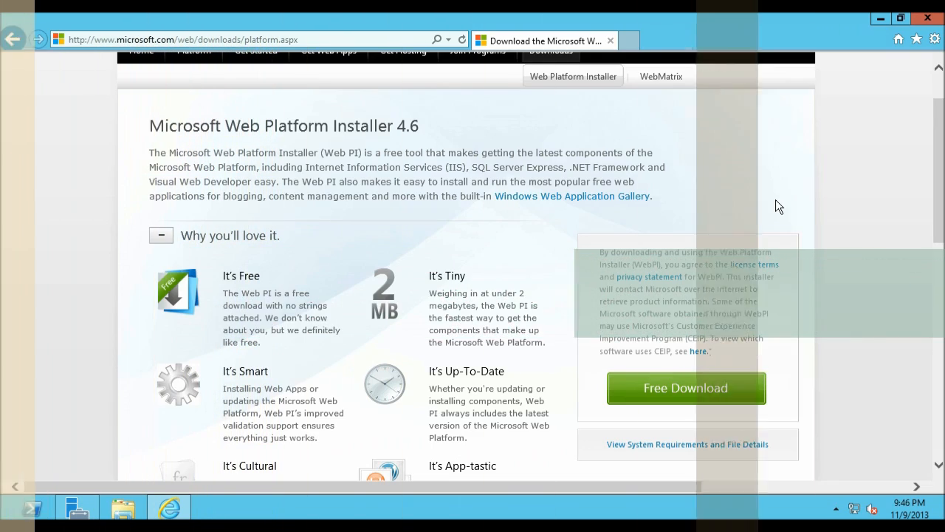
pyautogui.scroll(-3)
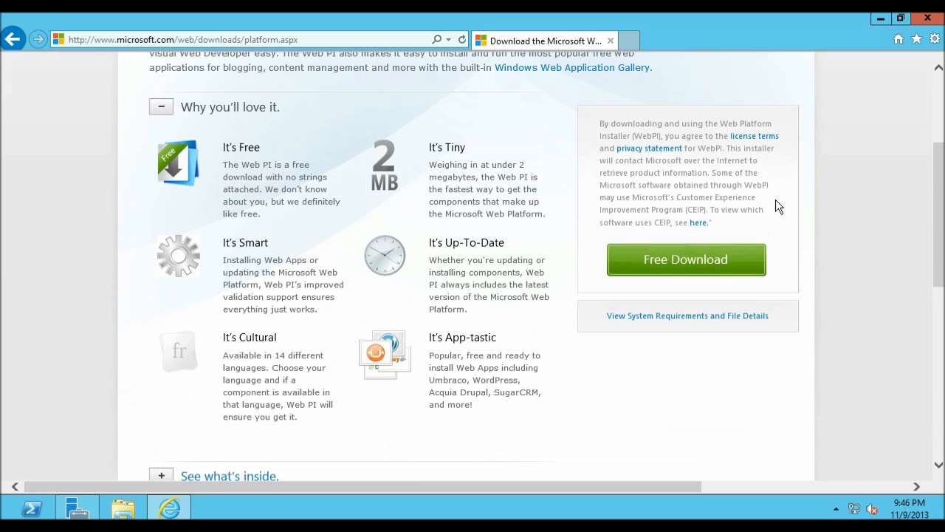
pyautogui.click(685, 259)
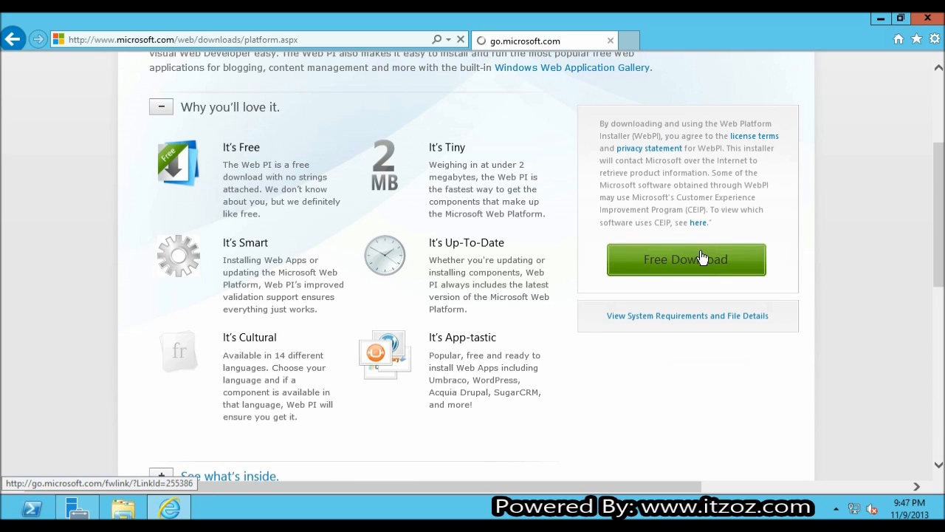
pyautogui.click(685, 259)
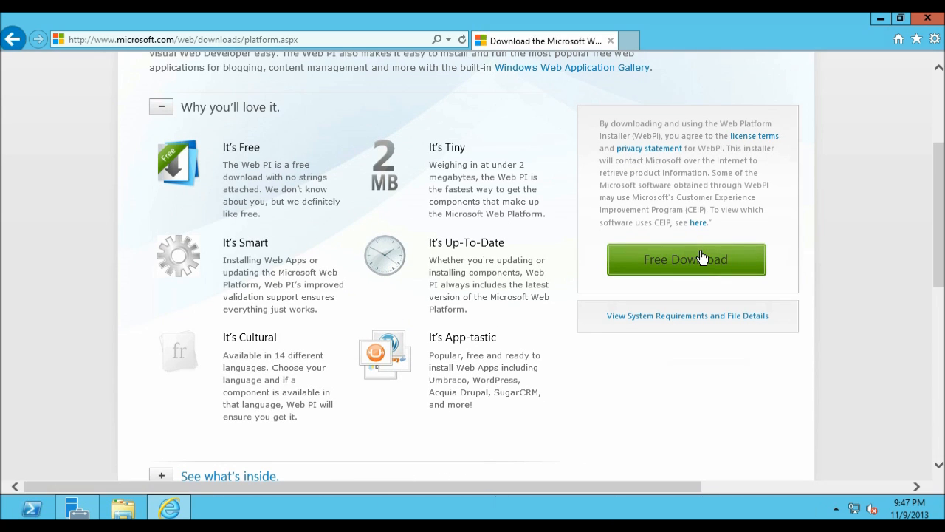
pyautogui.click(685, 259)
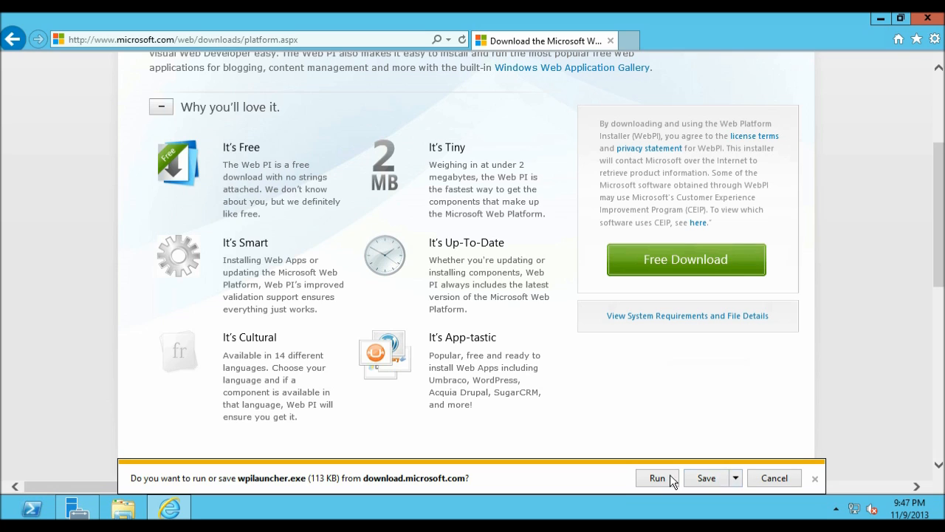
pyautogui.click(657, 478)
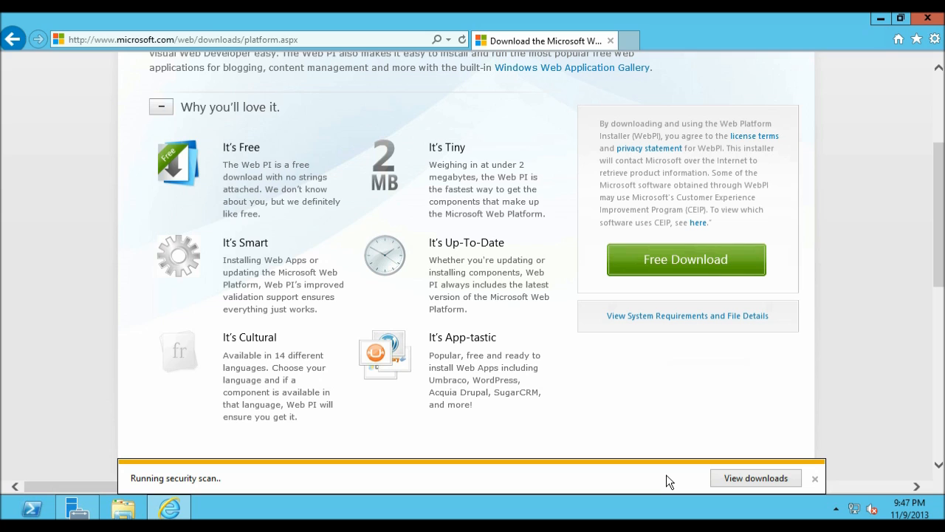
# - Browse the Spotlight and Products catalogues, ending on the scrolled Applications list
pyautogui.click(685, 260)
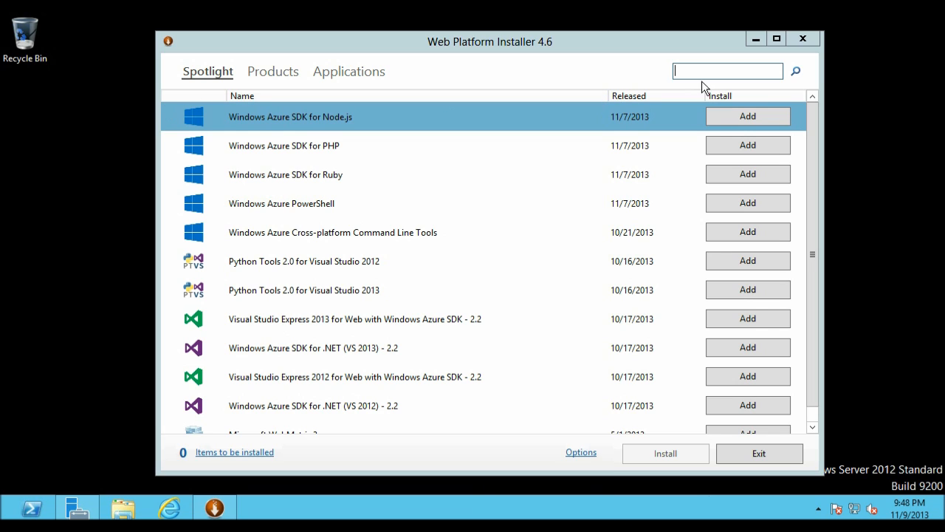
pyautogui.moveTo(747, 289)
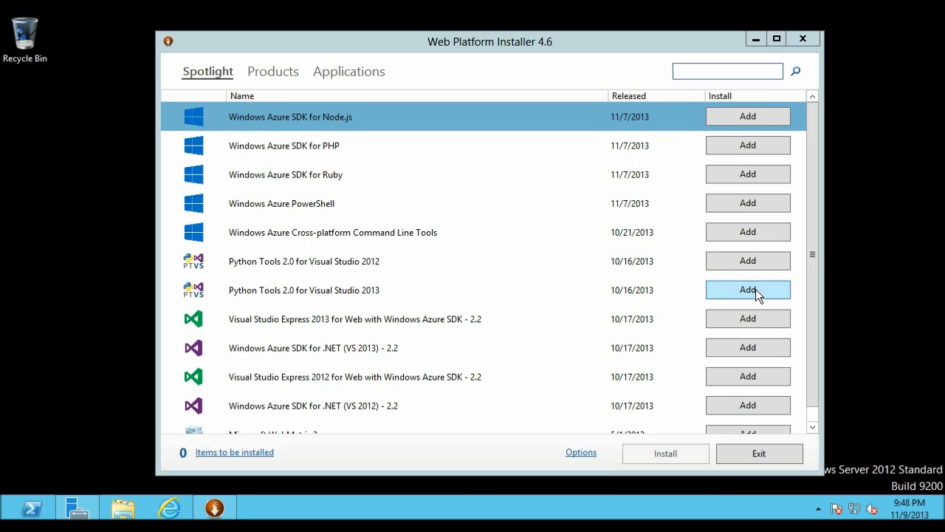
pyautogui.moveTo(484, 124)
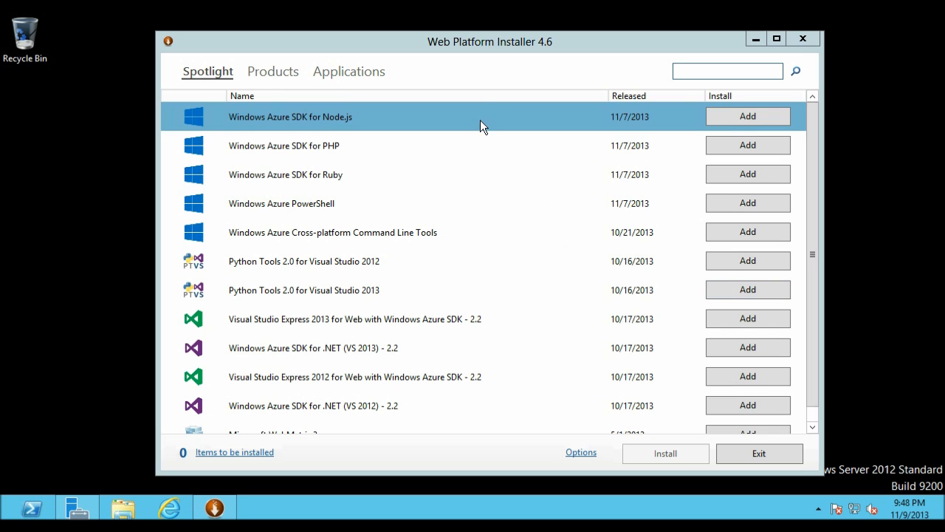
pyautogui.moveTo(812, 153)
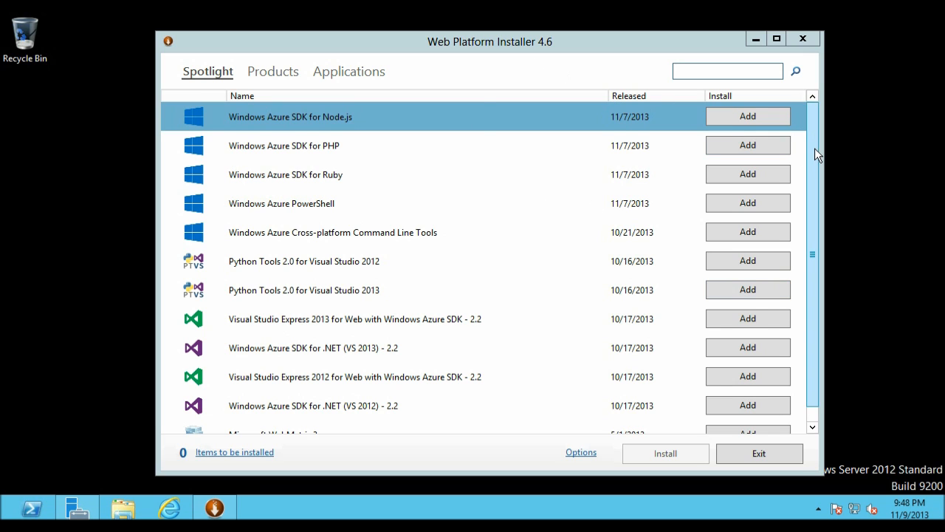
pyautogui.scroll(-3)
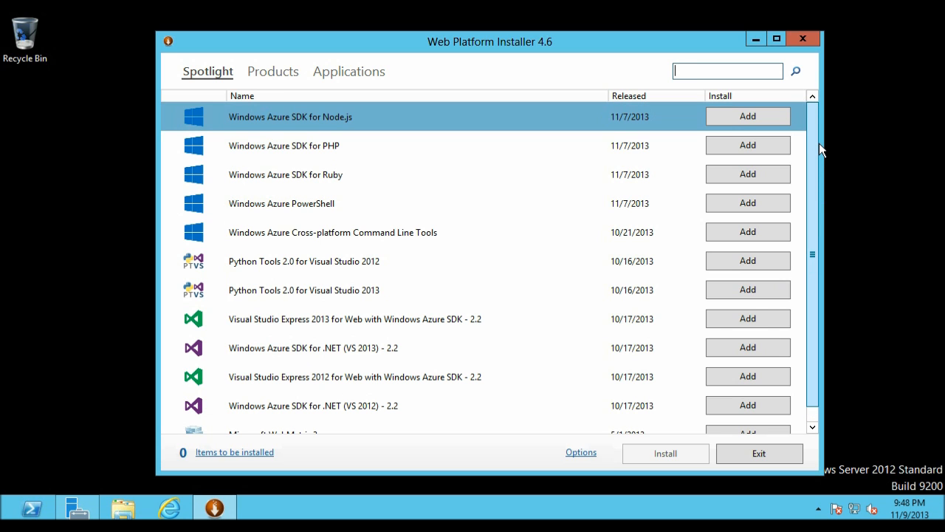
pyautogui.scroll(-3)
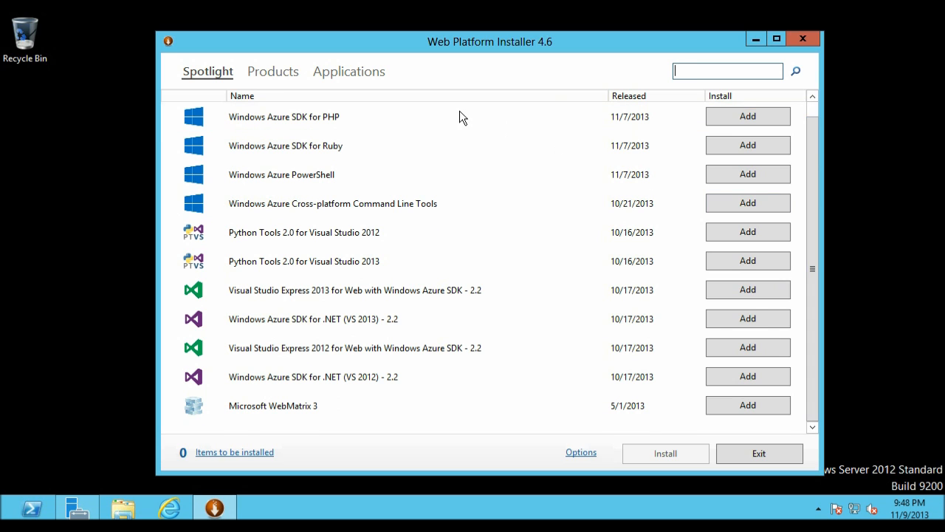
pyautogui.click(349, 71)
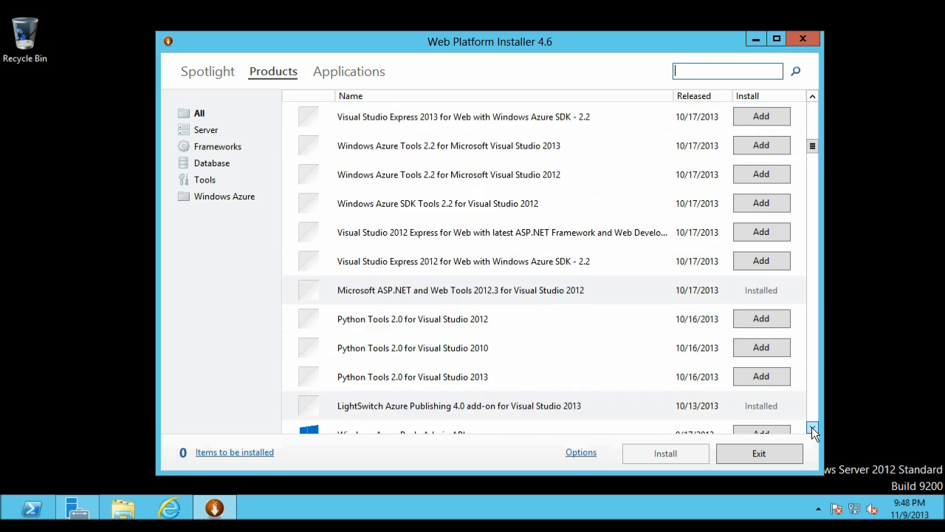
pyautogui.click(348, 70)
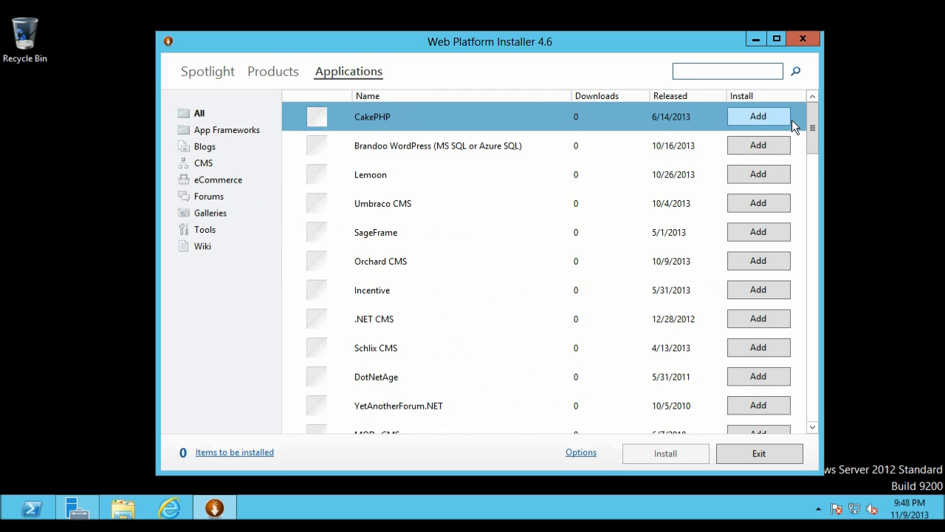
pyautogui.scroll(-3)
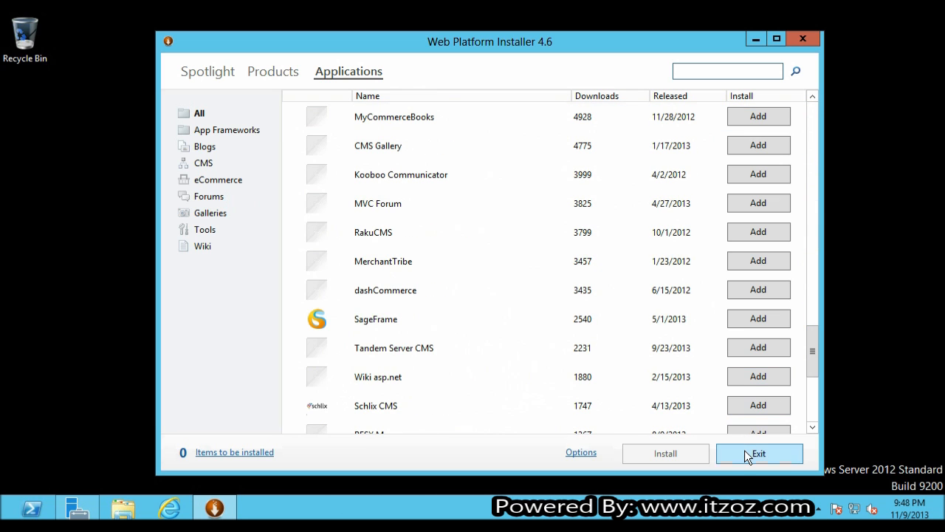
# - Close Web Platform Installer without installing and show Server Manager's Tools list
pyautogui.click(759, 453)
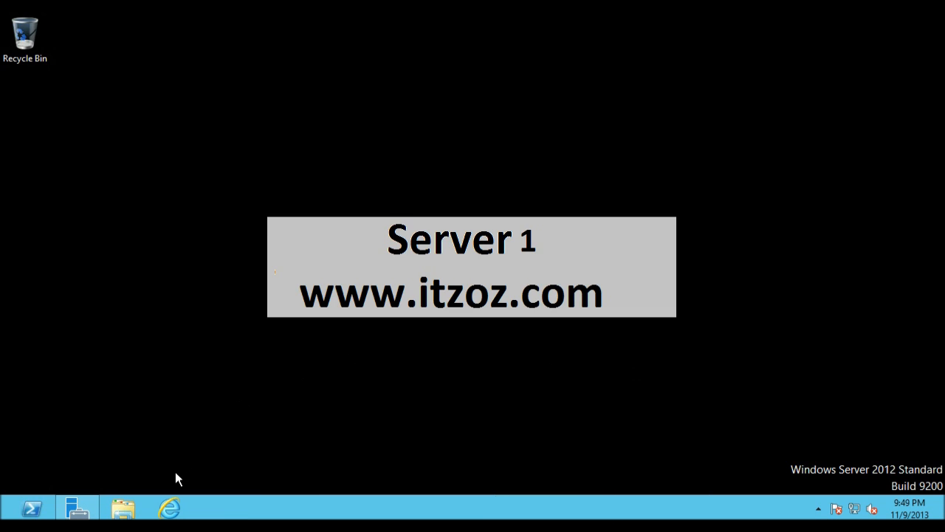
pyautogui.click(77, 508)
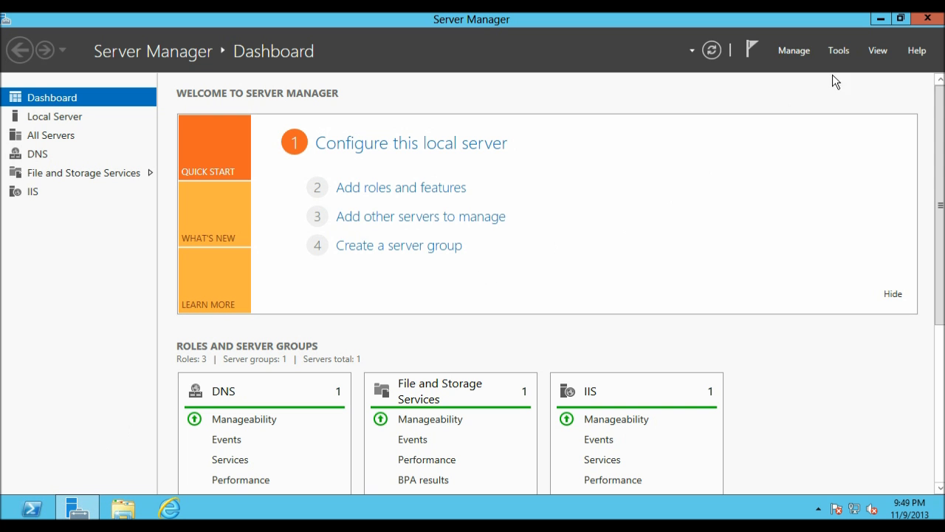
pyautogui.click(838, 51)
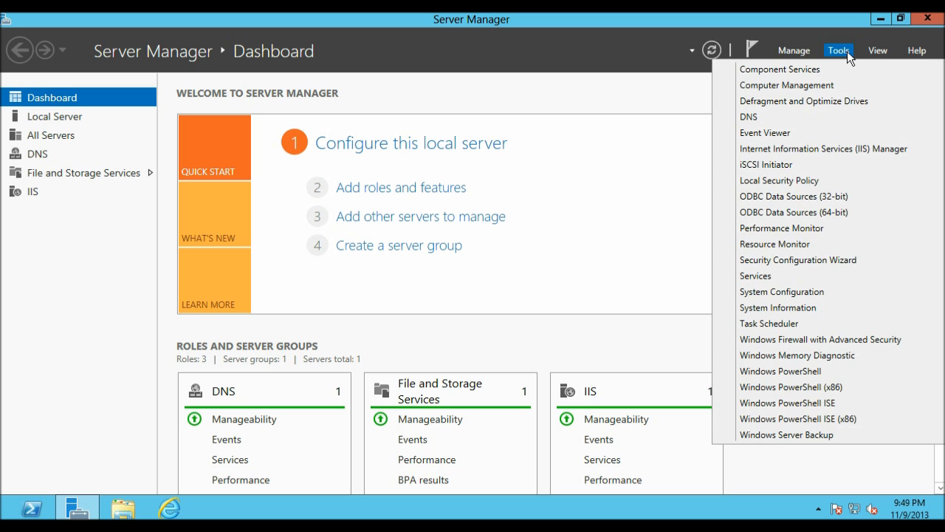
pyautogui.moveTo(847, 149)
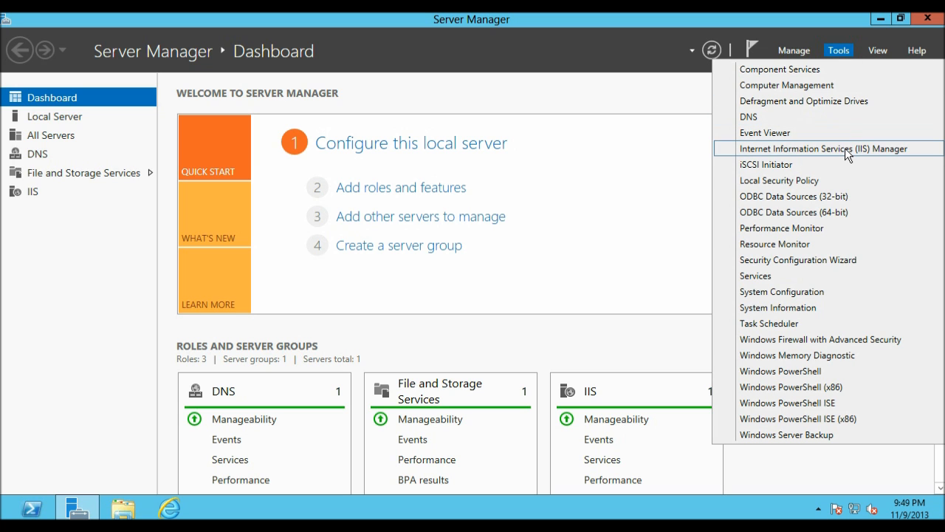
# - Open SERVER1's home in IIS Manager and launch Web Platform Installer from Management
pyautogui.click(824, 148)
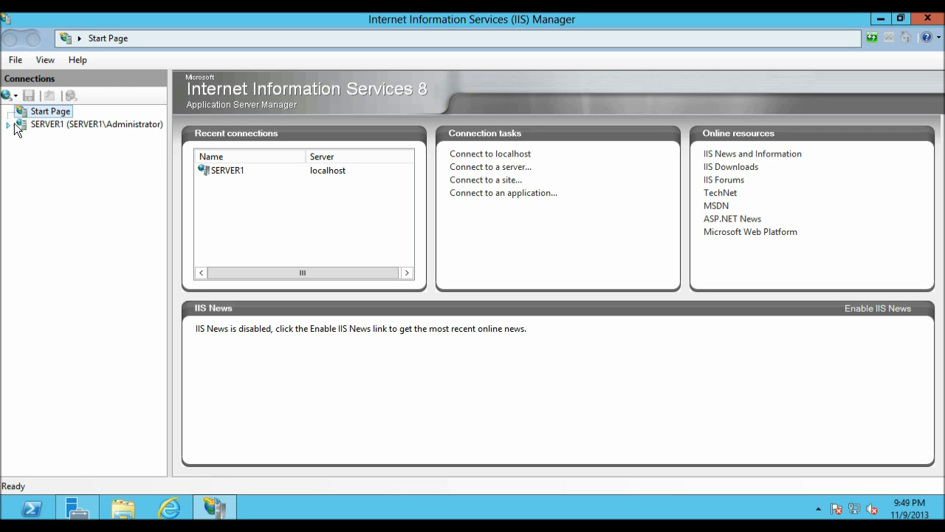
pyautogui.click(97, 124)
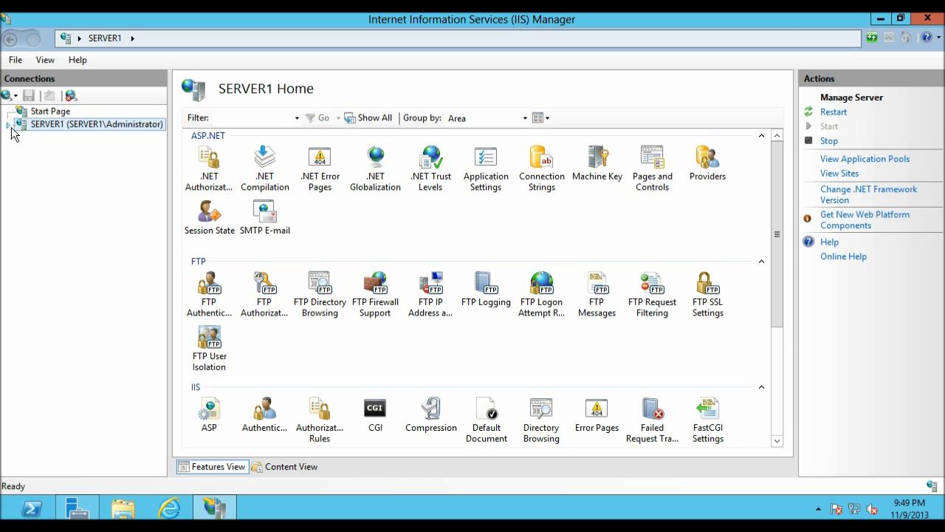
pyautogui.moveTo(777, 188)
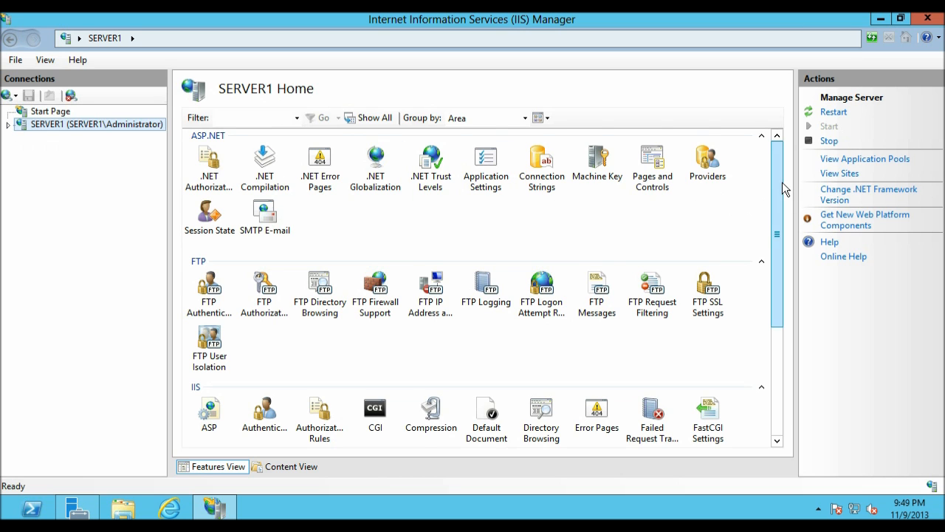
pyautogui.scroll(-3)
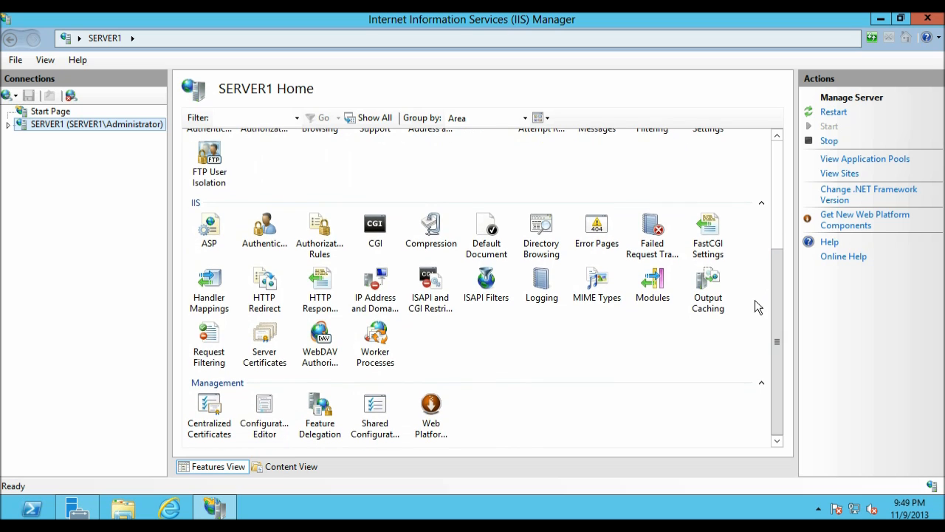
pyautogui.moveTo(432, 406)
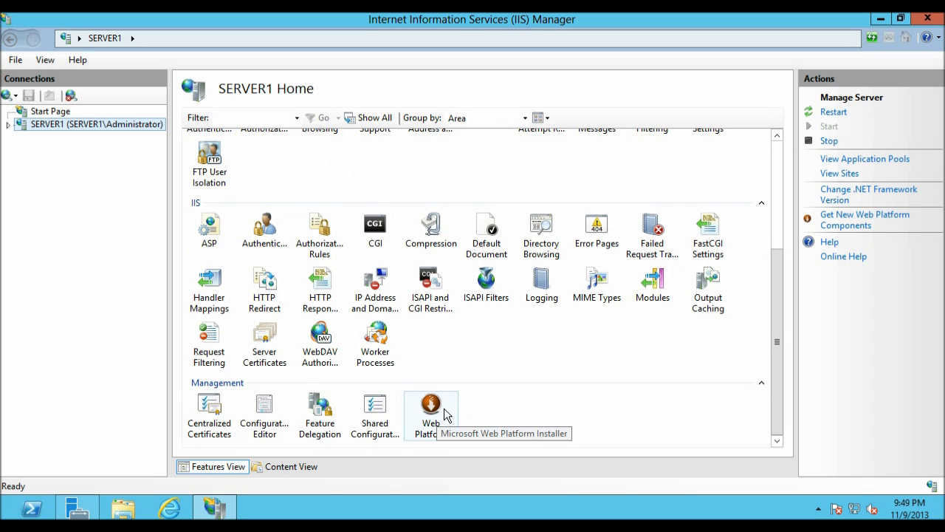
pyautogui.click(431, 410)
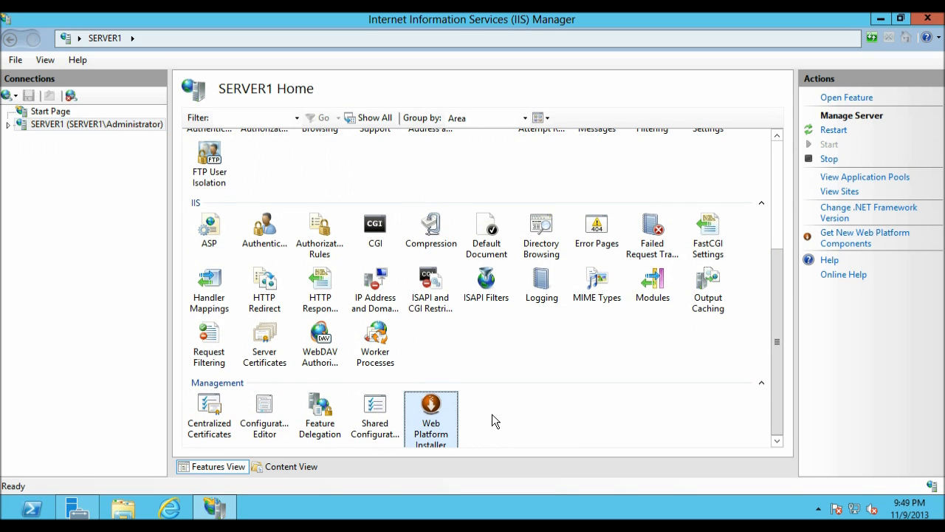
pyautogui.doubleClick(431, 414)
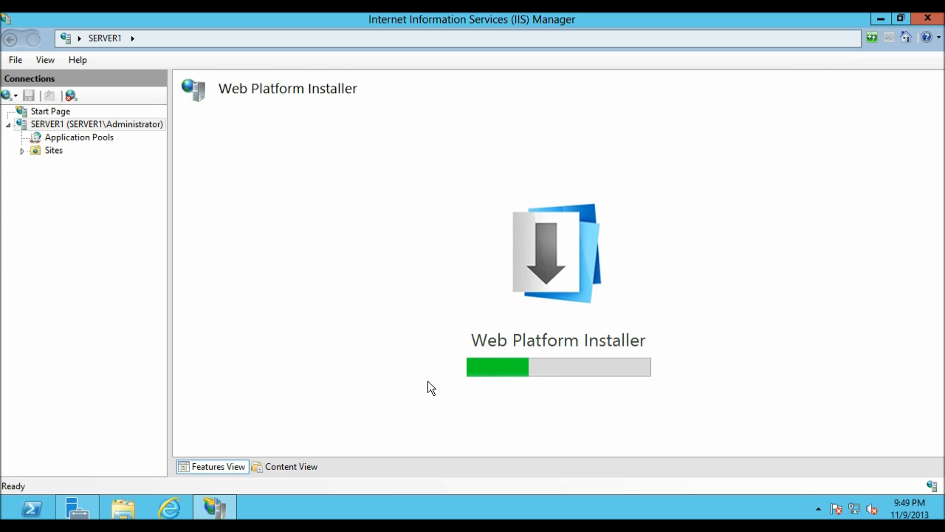
pyautogui.moveTo(757, 331)
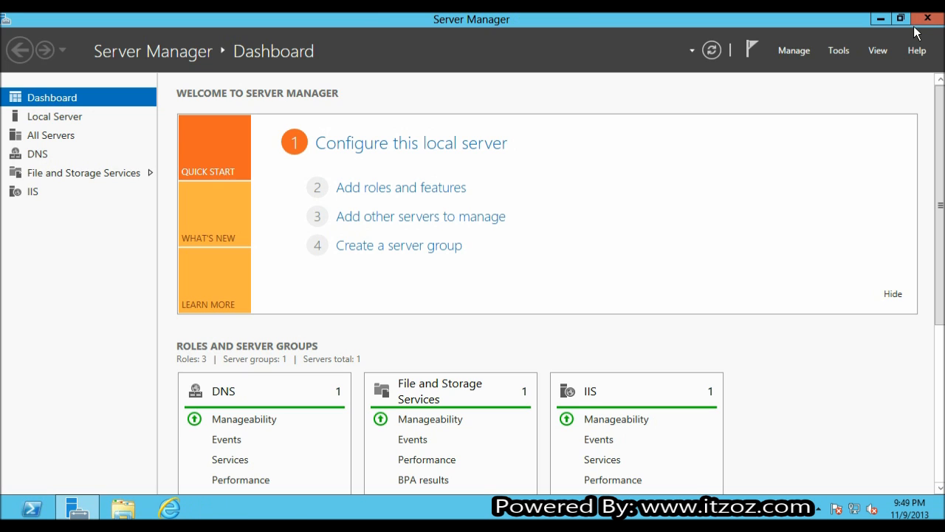
# - Close Server Manager and launch the Web Platform Installer tile on the Start screen
pyautogui.click(927, 17)
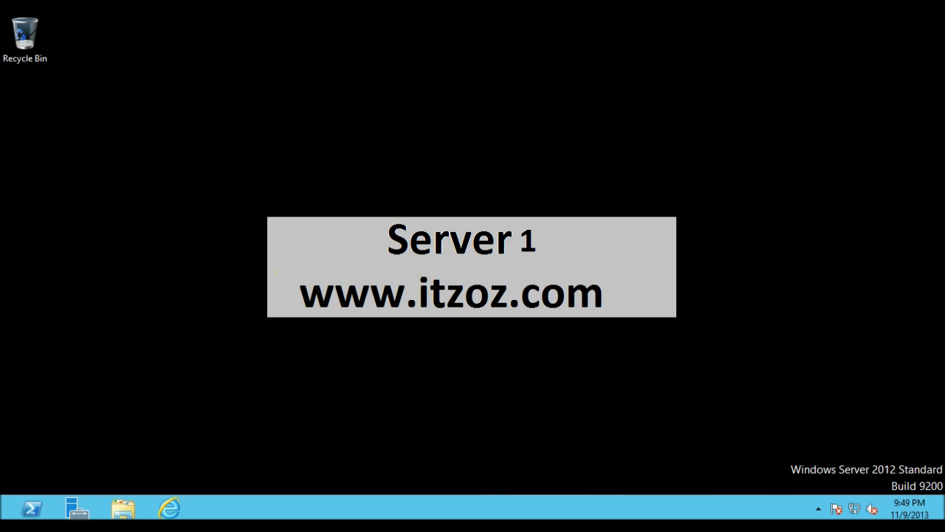
pyautogui.moveTo(153, 118)
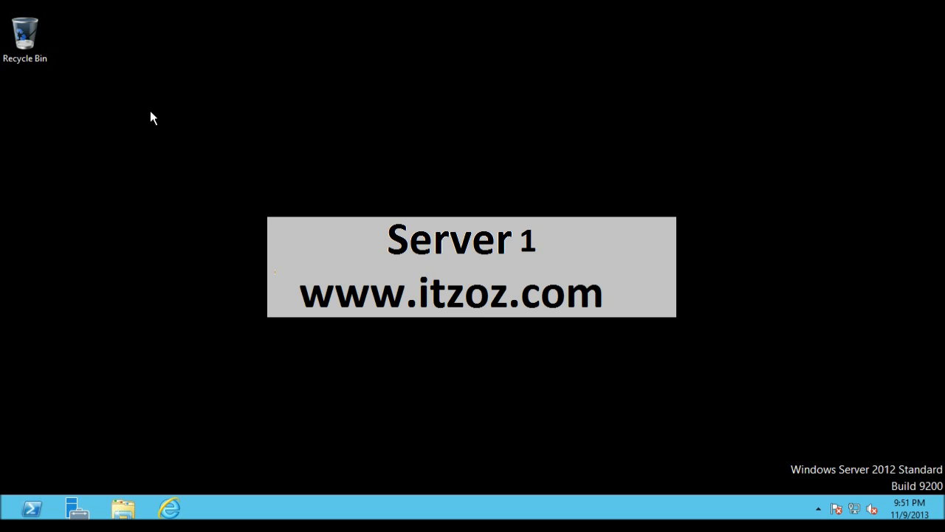
pyautogui.moveTo(146, 248)
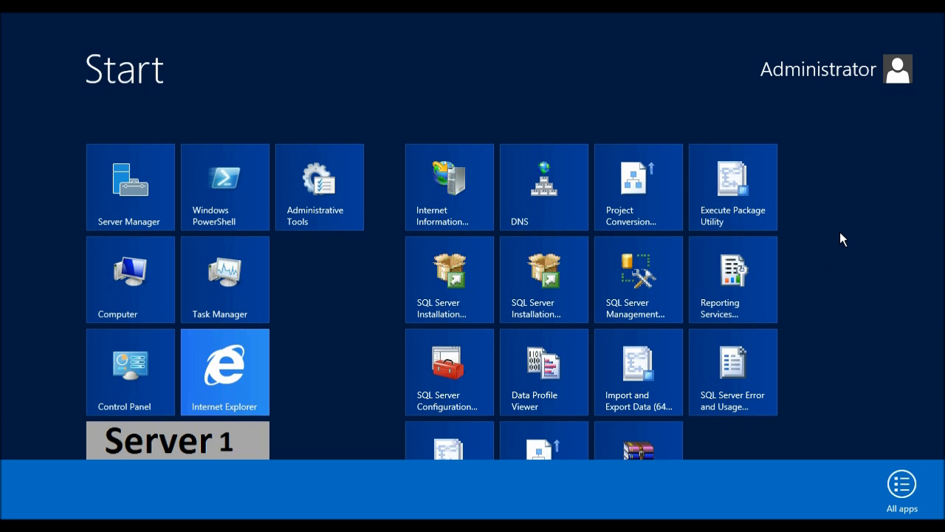
pyautogui.click(902, 487)
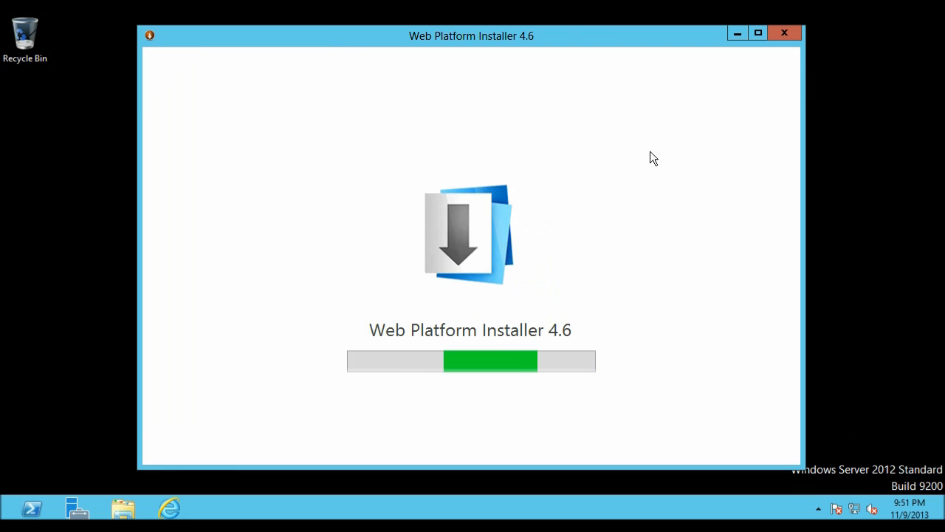
pyautogui.moveTo(802, 263)
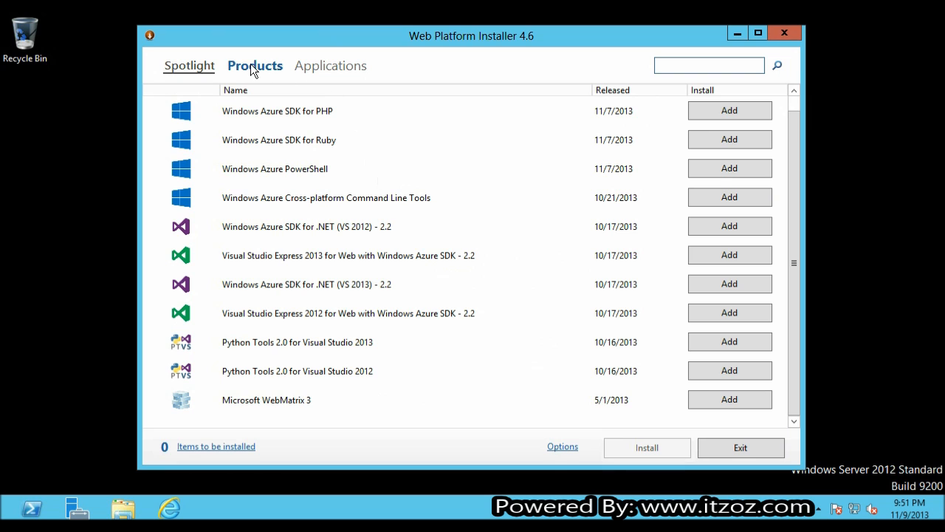
# - Show the Products catalogue, which lists two items queued for installation
pyautogui.click(254, 65)
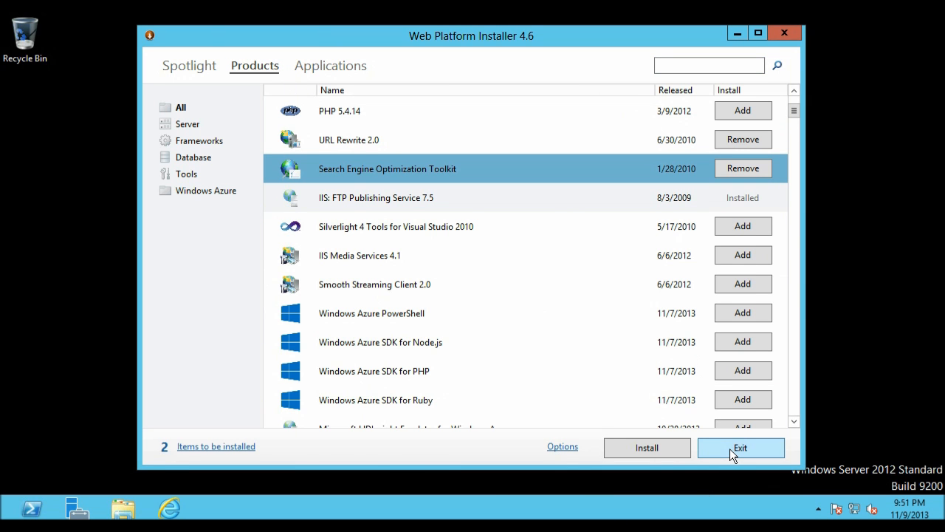